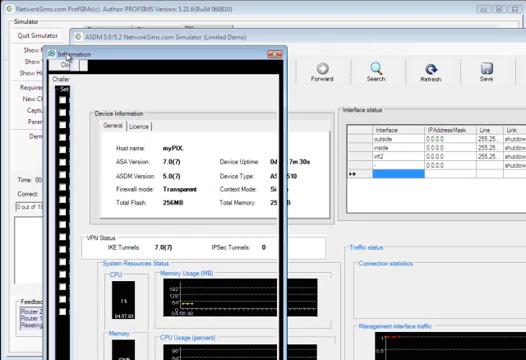
Dismiss the device information window and show the ASA interfaces table with security levels and IPs
click(68, 72)
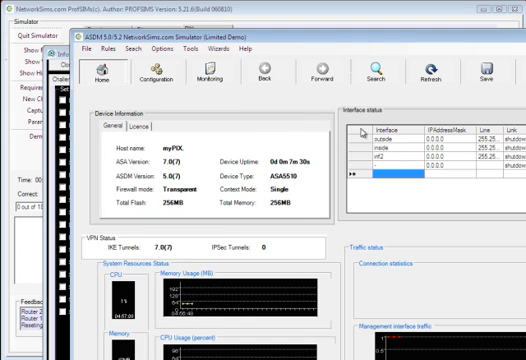
click(160, 70)
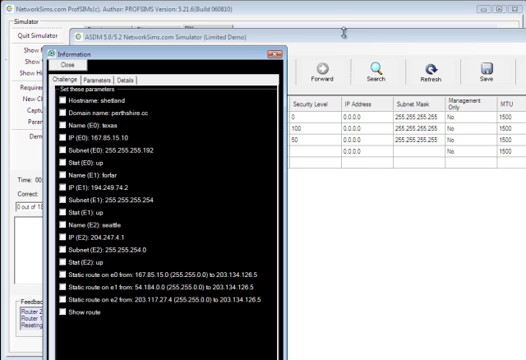
mouse_move(176, 64)
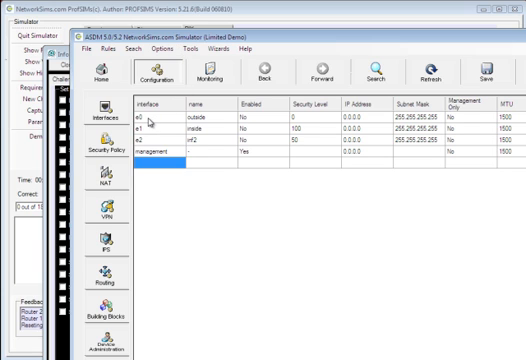
Close the simulated ASDM device to return to the ASA/ASDM challenges list
click(144, 112)
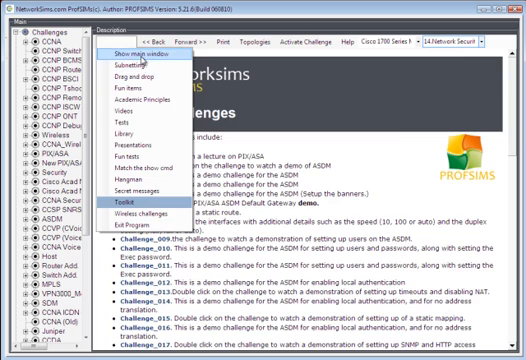
Launch the Unit 11 WLC challenge and show the controller's General settings page
click(136, 52)
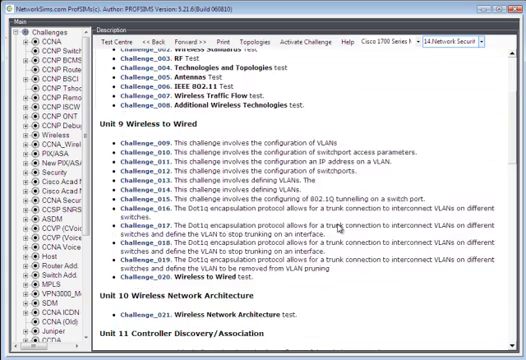
scroll(down, 3)
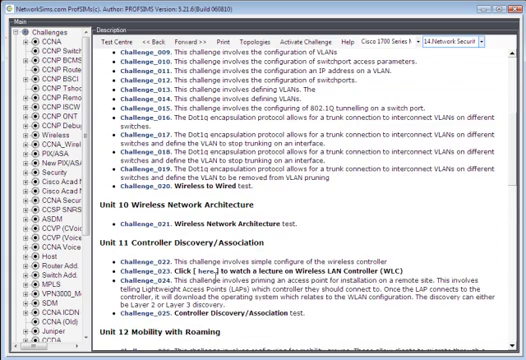
scroll(down, 3)
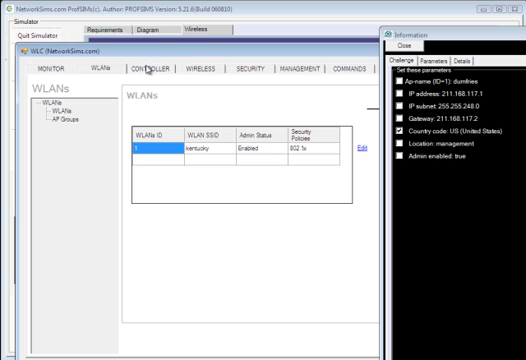
click(148, 72)
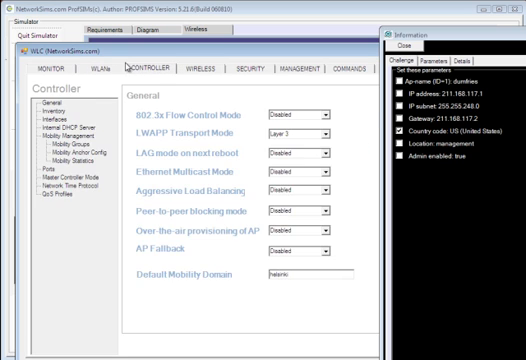